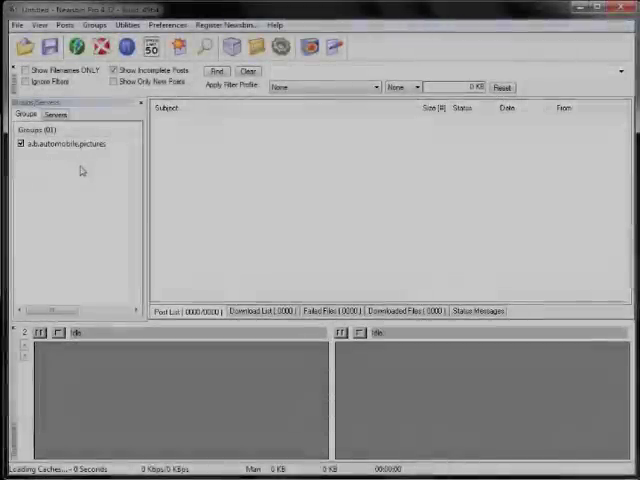
Check the servers, newsgroups, download queue and posts lists, then dock Groups List on the left.
left_click(51, 114)
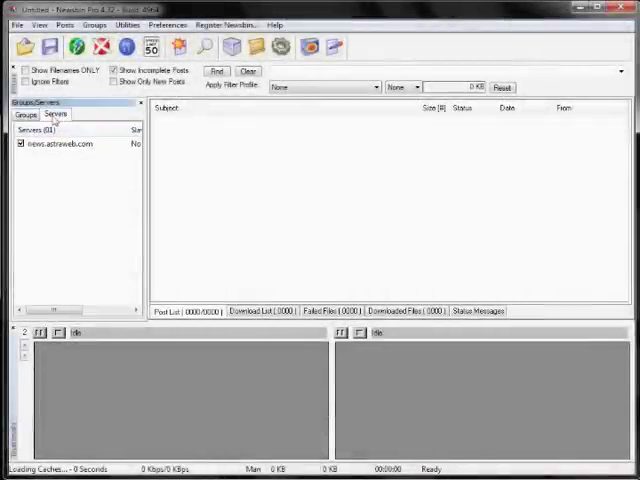
left_click(27, 114)
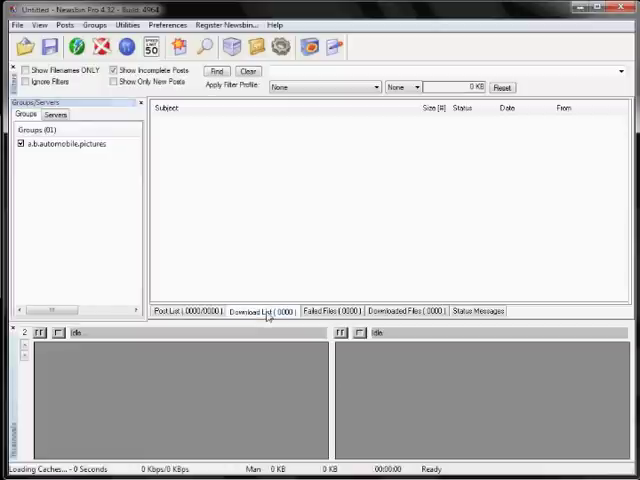
left_click(400, 310)
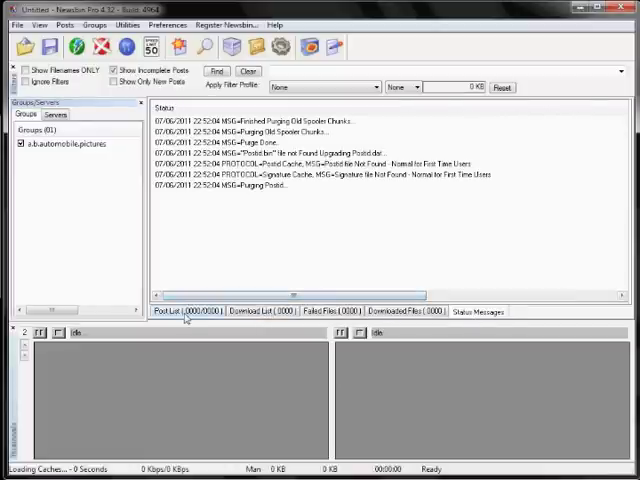
left_click(190, 310)
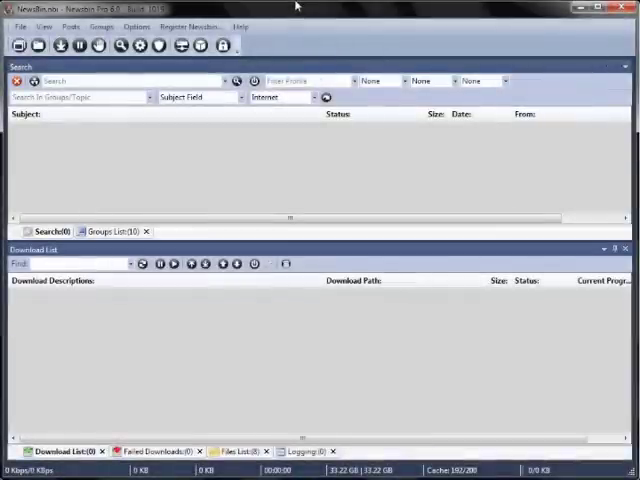
mouse_move(305, 75)
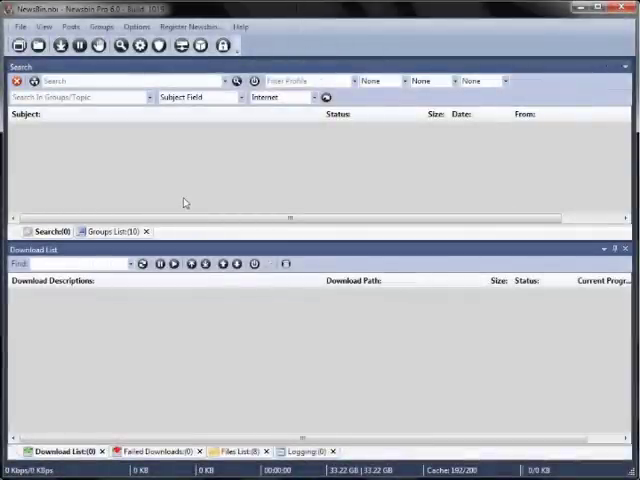
left_click(112, 231)
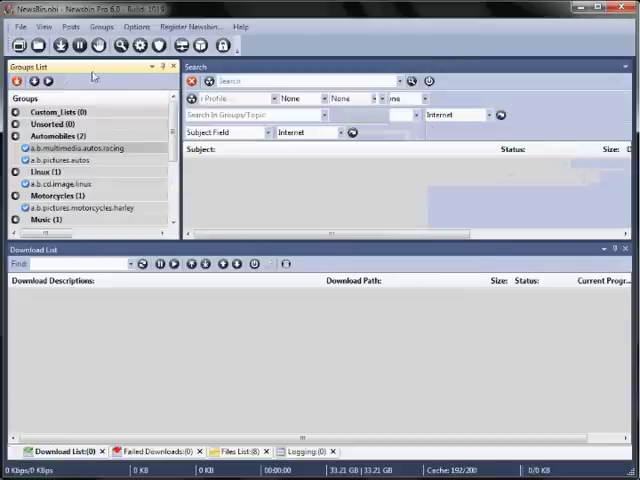
Dock Servers from the View menu as a tab beside Groups List and switch between both tabs.
left_click(43, 27)
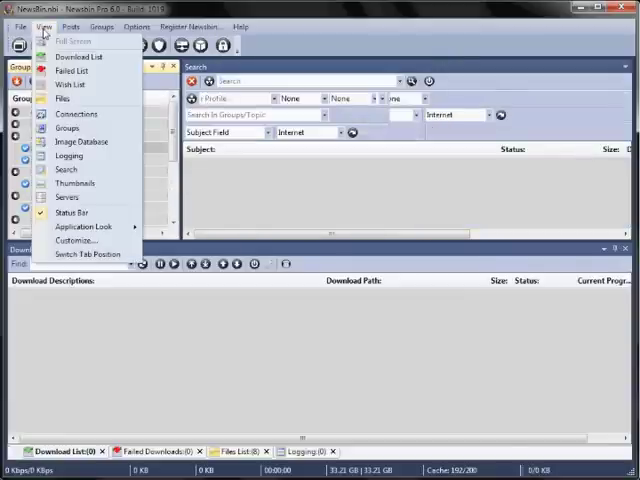
mouse_move(74, 183)
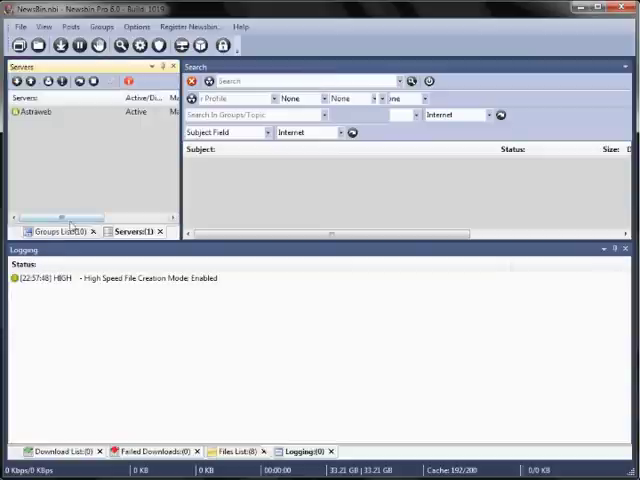
left_click(62, 231)
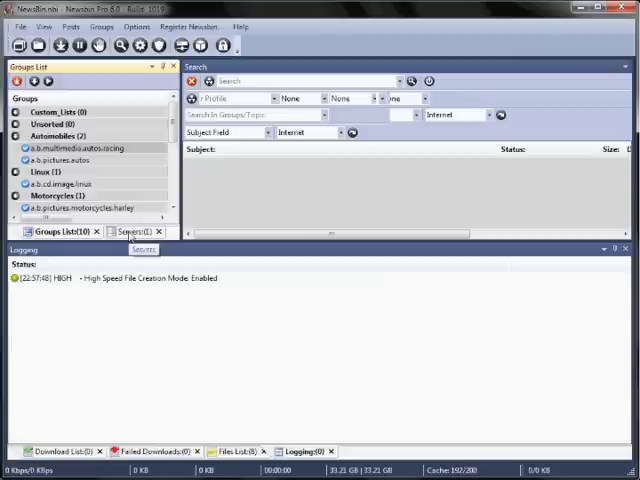
left_click(145, 231)
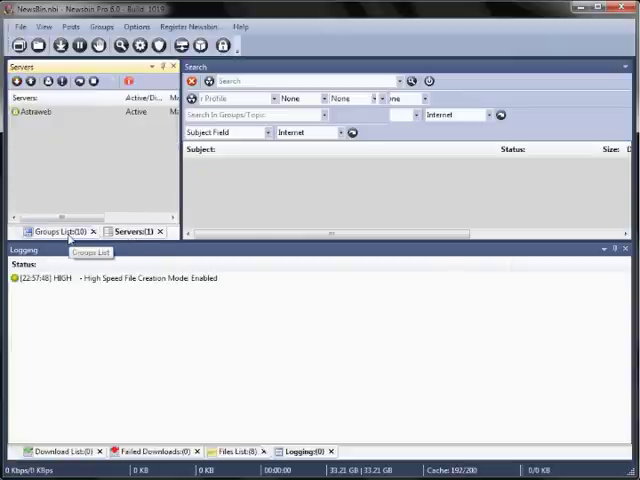
left_click(62, 230)
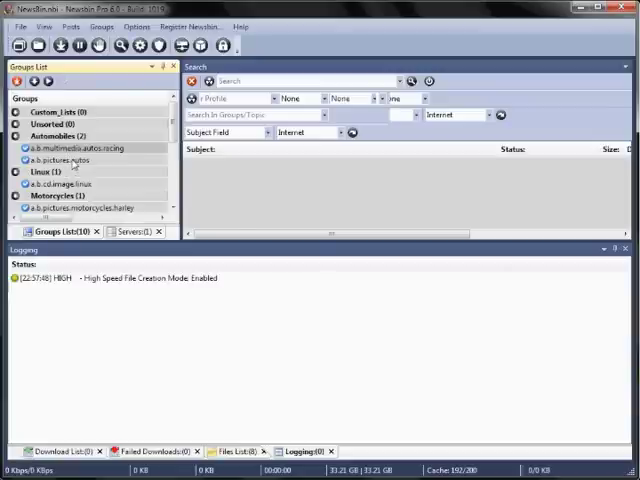
Show Posts for a.b.pictures.autos and move the Files List tab beside the other lists.
left_click(75, 160)
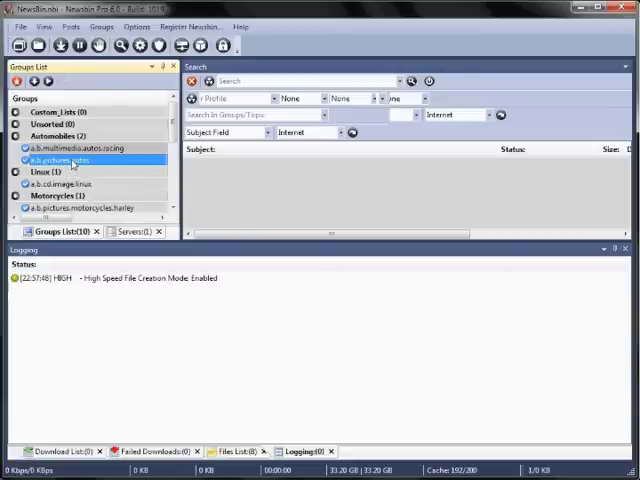
right_click(70, 159)
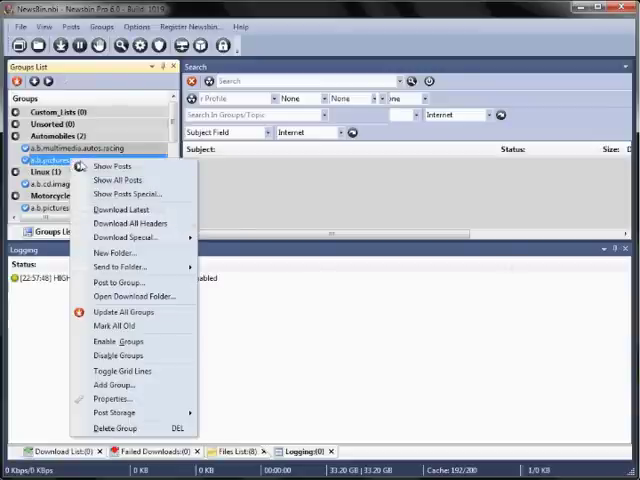
left_click(115, 165)
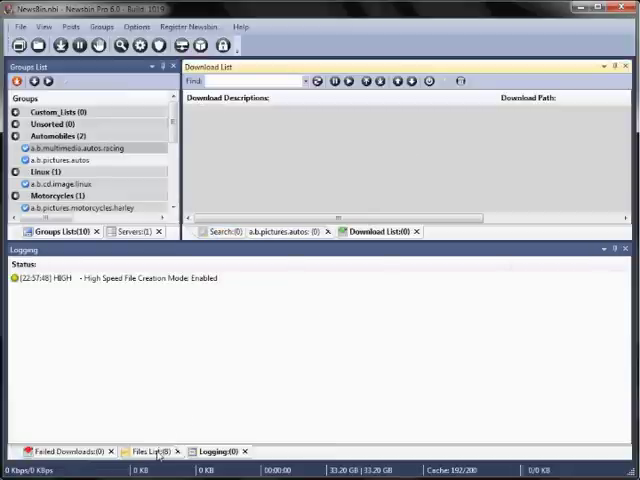
left_click(70, 445)
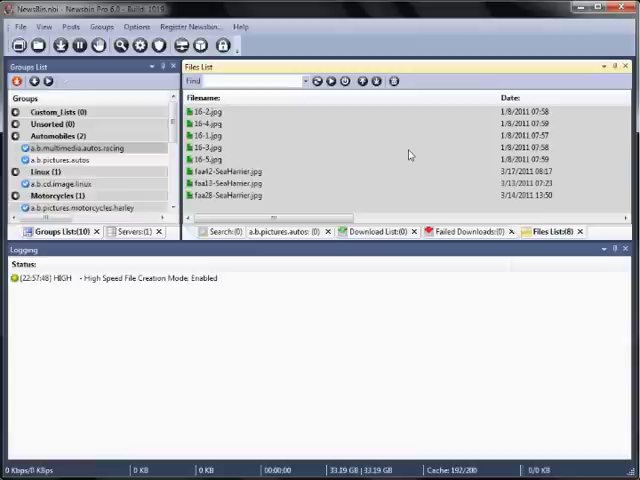
mouse_move(225, 231)
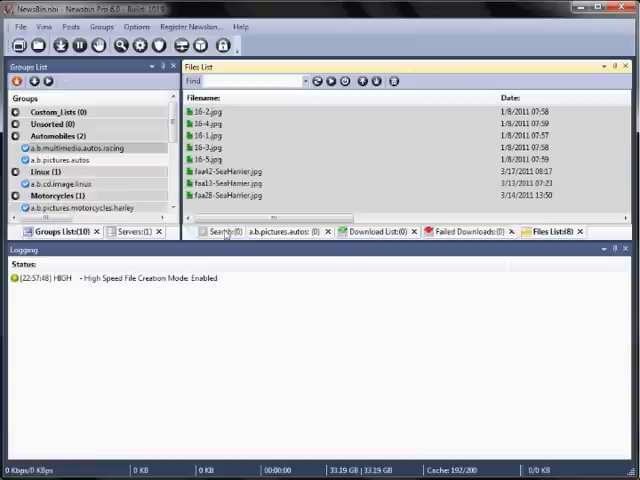
Switch to the Search tab and dock the Thumbnails panel across the bottom.
left_click(225, 231)
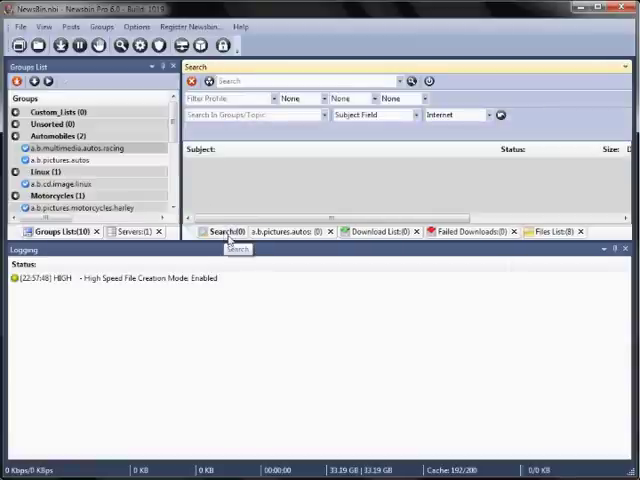
mouse_move(291, 398)
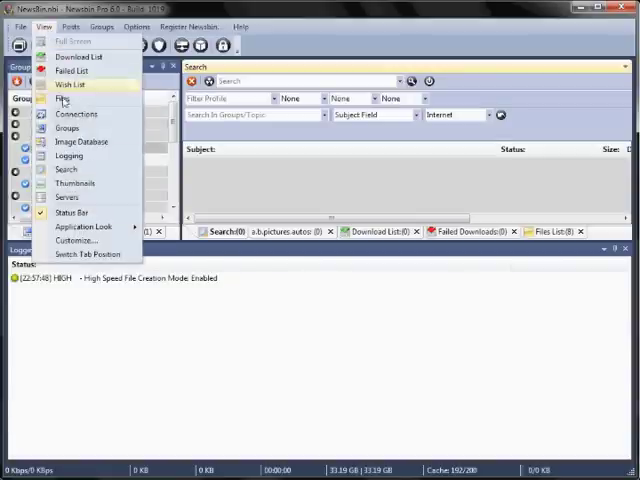
left_click(74, 183)
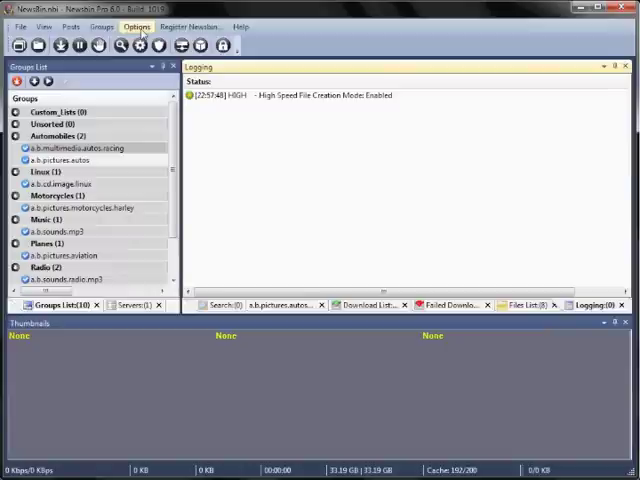
Change Thumbnail Count from 3 to 2 in the Options setup and confirm.
left_click(143, 21)
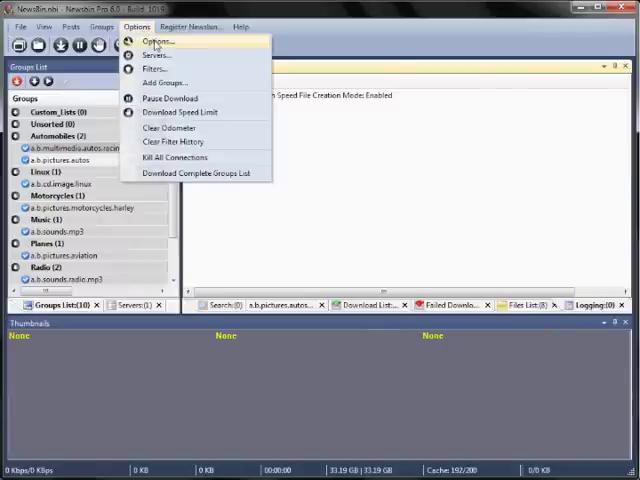
left_click(160, 40)
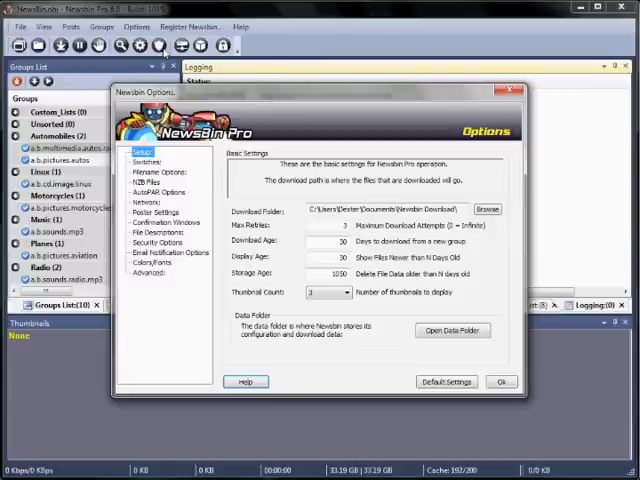
left_click(340, 292)
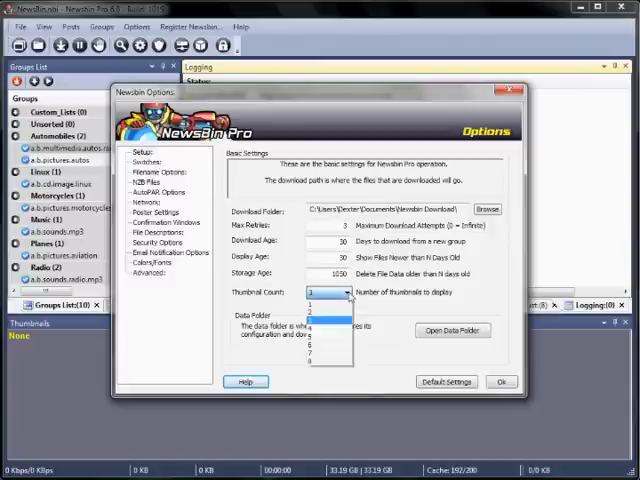
left_click(318, 304)
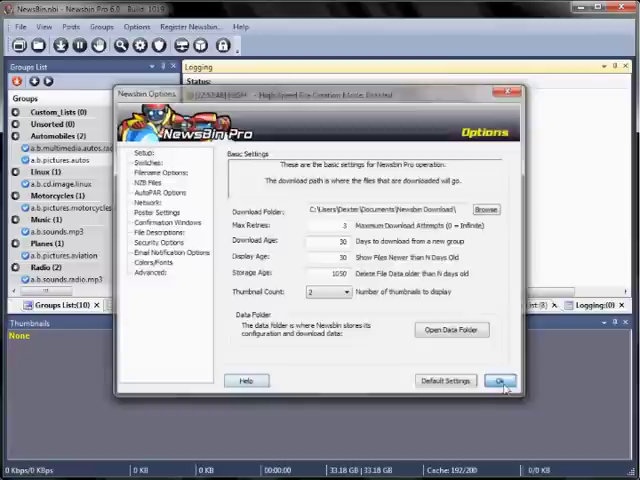
left_click(502, 380)
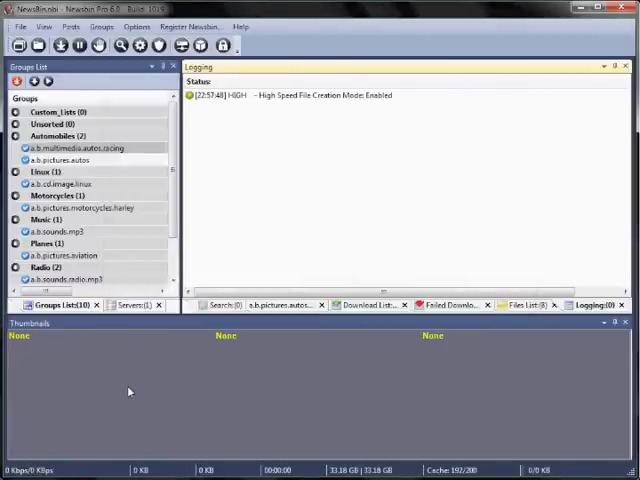
mouse_move(145, 432)
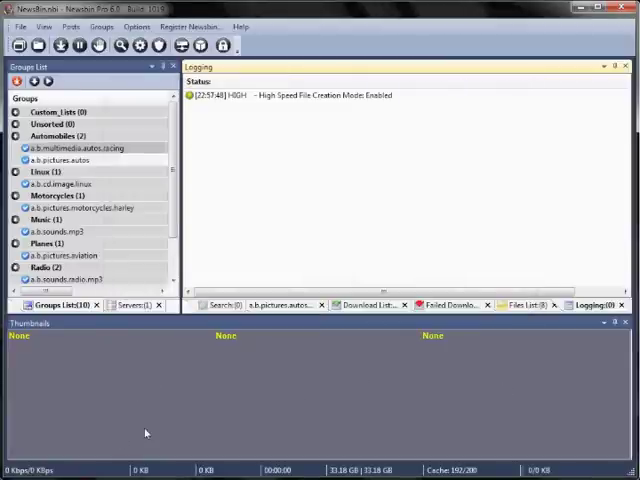
mouse_move(520, 383)
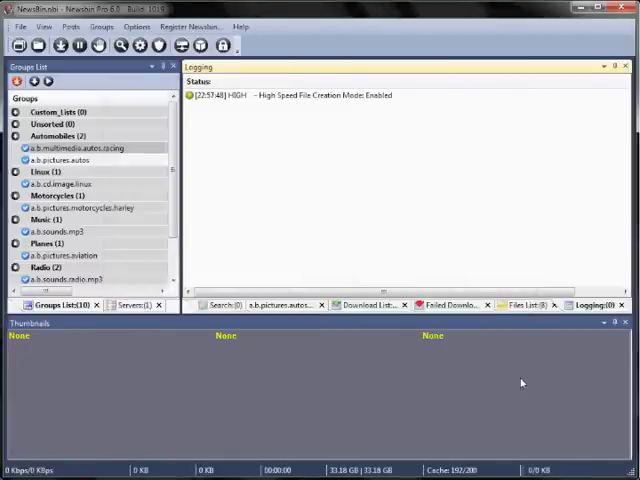
mouse_move(545, 321)
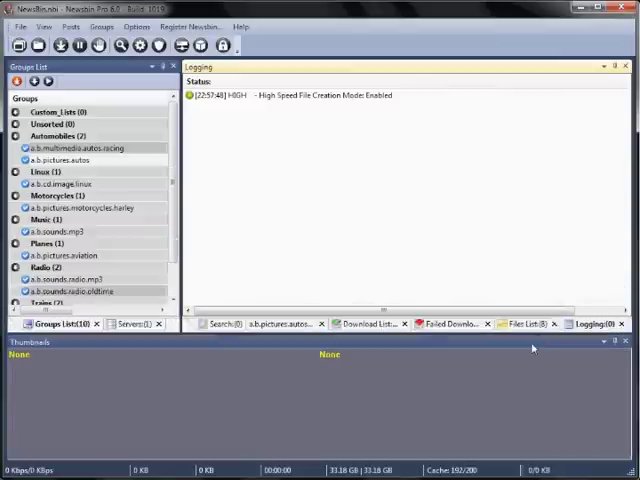
mouse_move(321, 389)
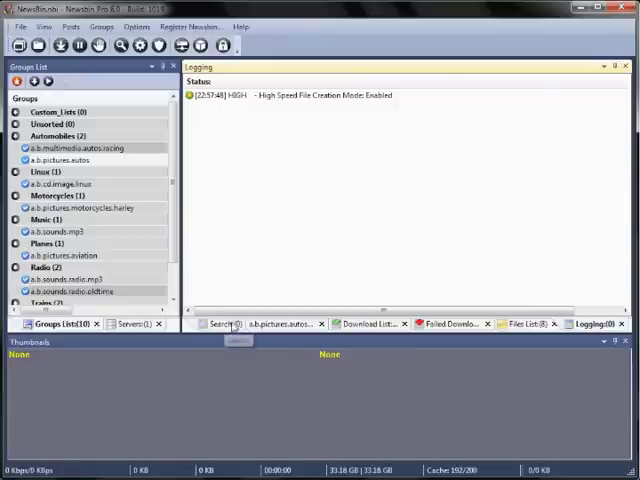
Lock the panel layout and bring the a.b.pictures.autos posts tab to the front.
left_click(283, 323)
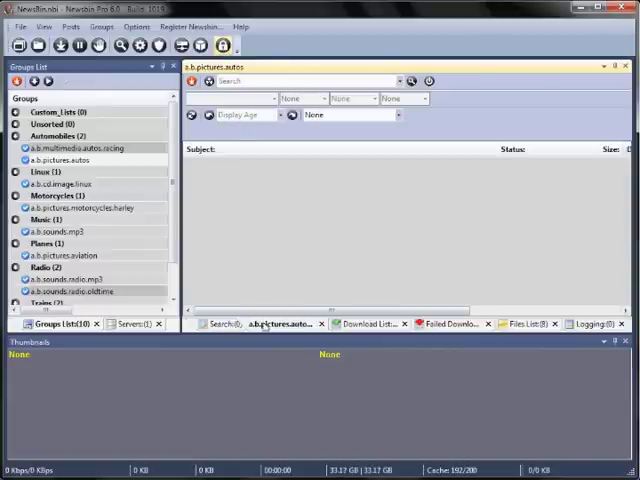
mouse_move(95, 78)
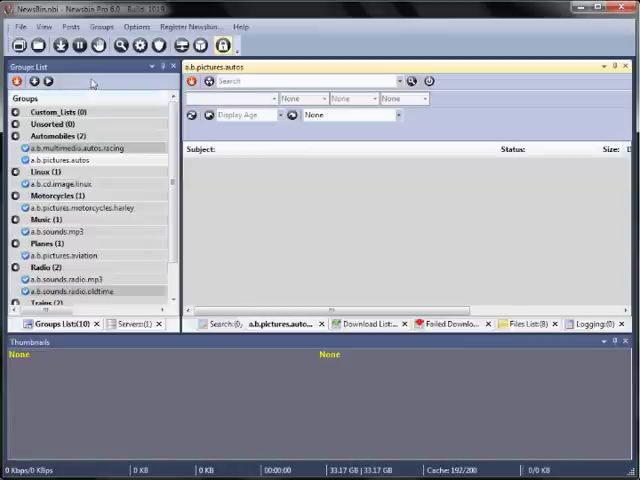